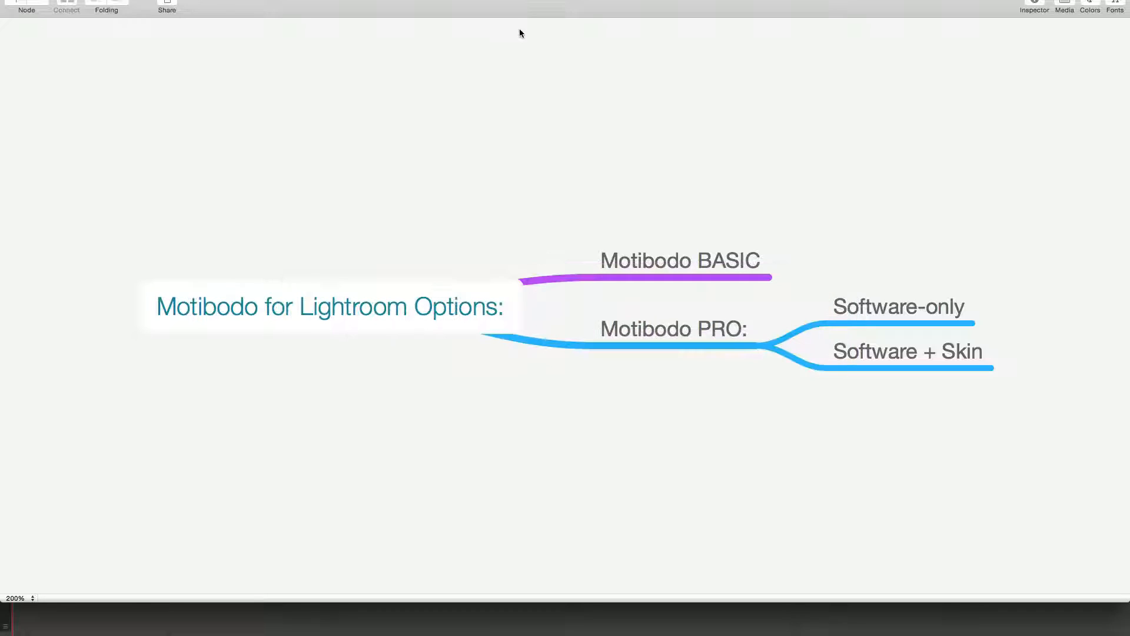
Select the Software + Skin node, then switch to Lightroom Develop on the wedding ceremony photo.
click(671, 328)
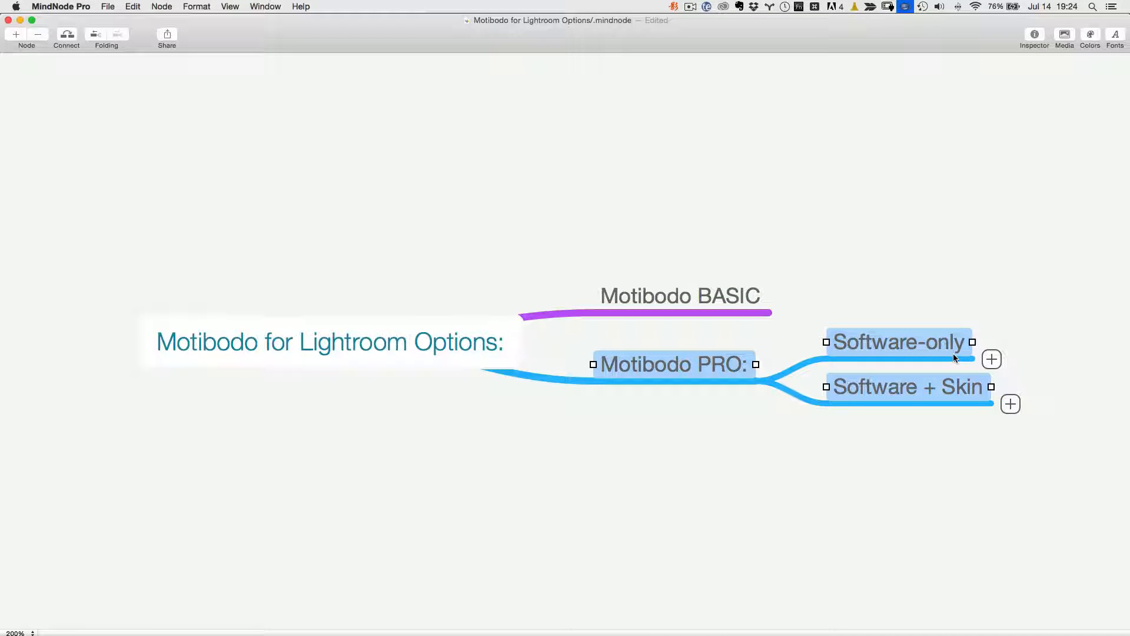
click(930, 425)
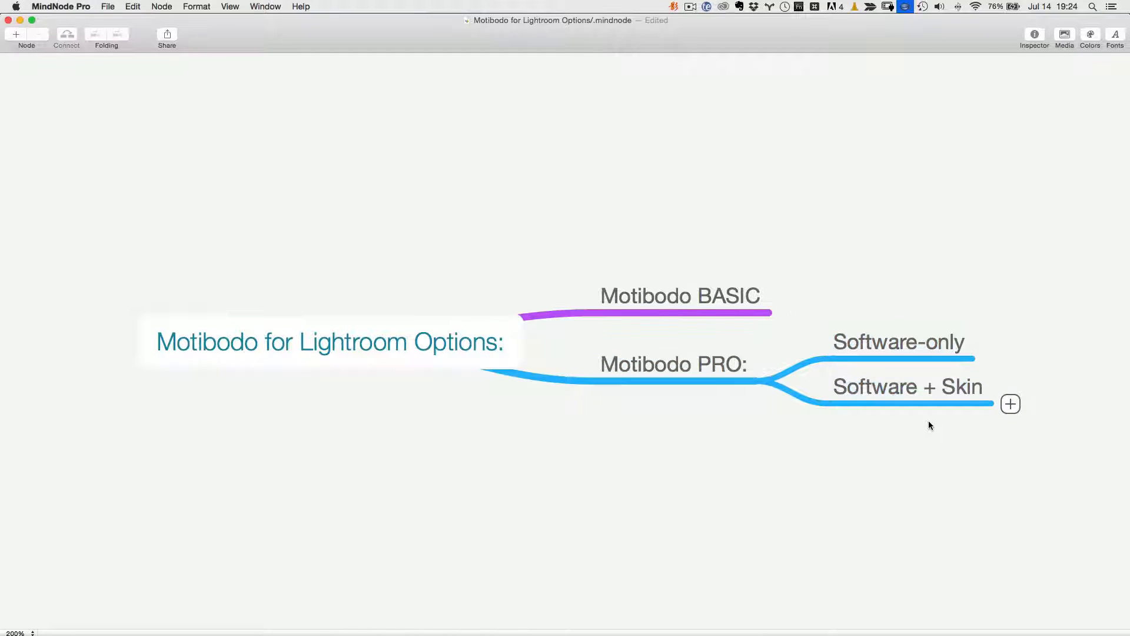
click(907, 386)
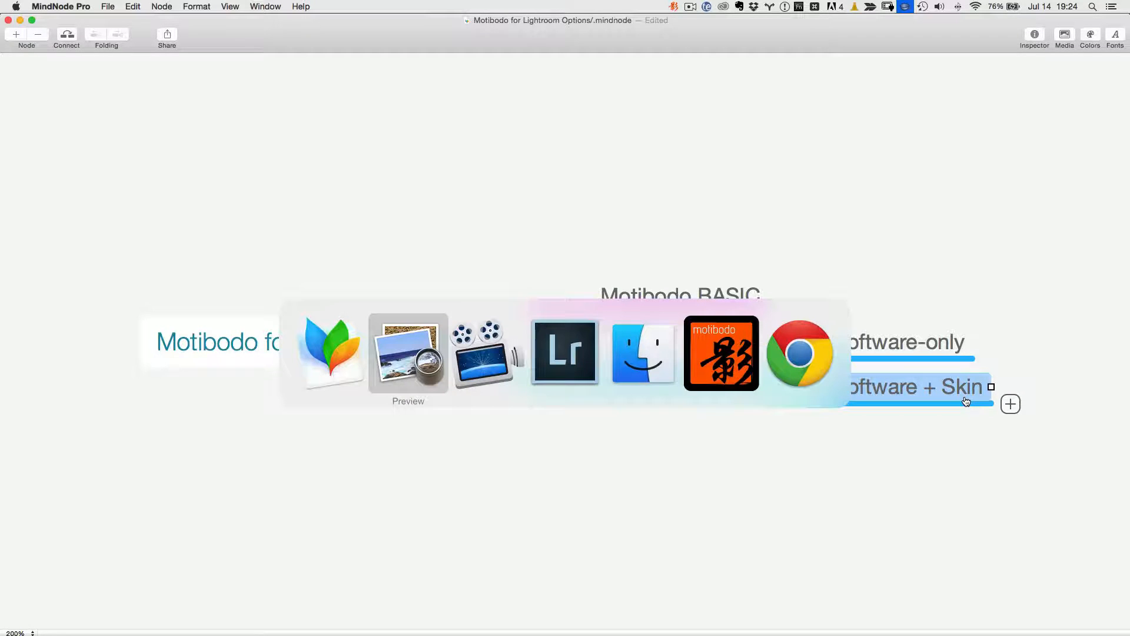
click(565, 353)
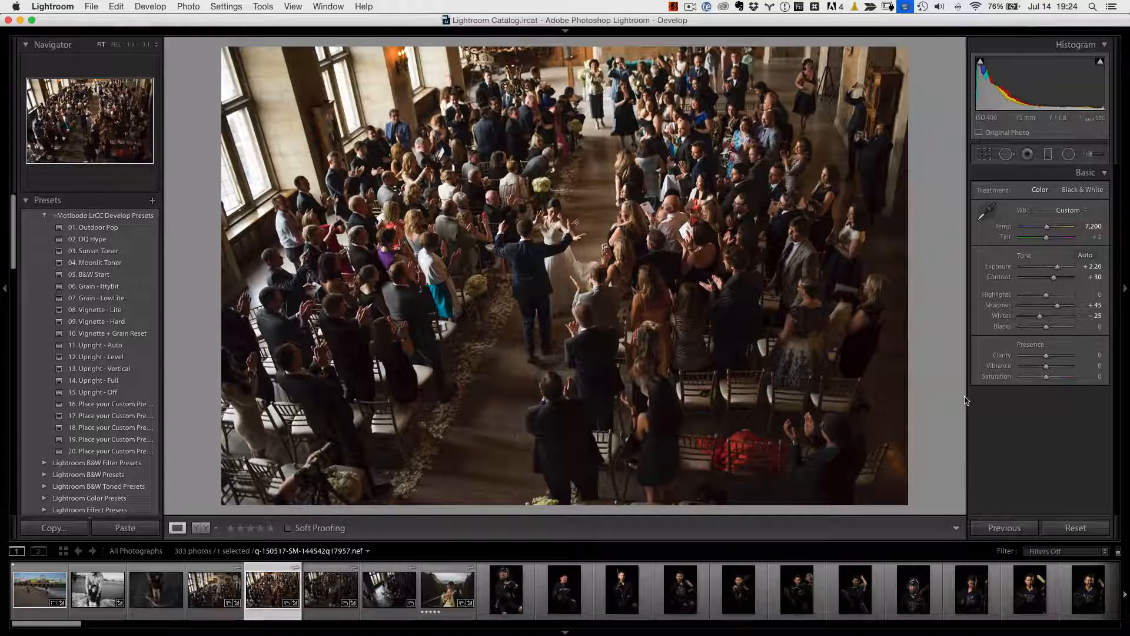